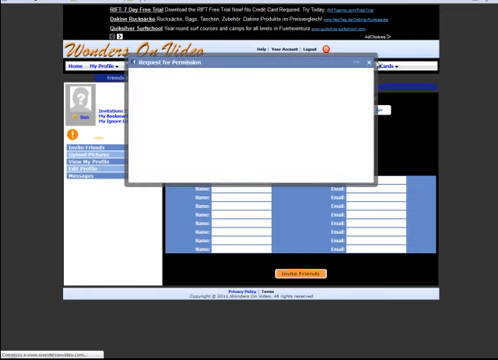
Allow the Facebook permission request and scroll the loaded friend-invite list
left_click(362, 61)
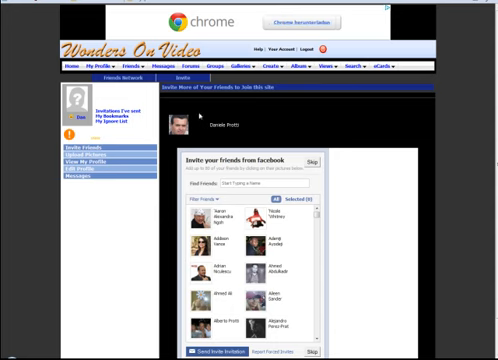
mouse_move(205, 117)
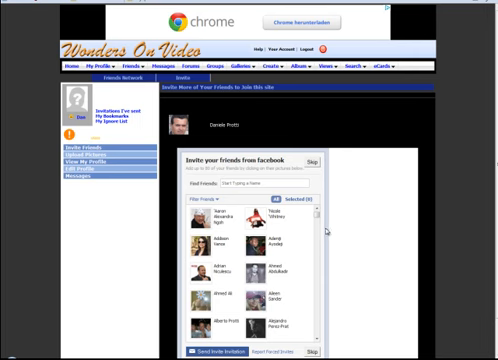
scroll("down", 3)
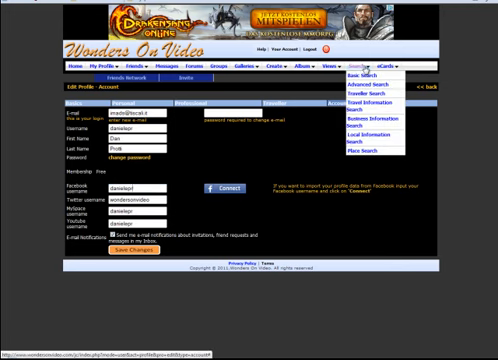
Open the Account settings to review the Facebook, Twitter, MySpace and YouTube usernames
left_click(340, 64)
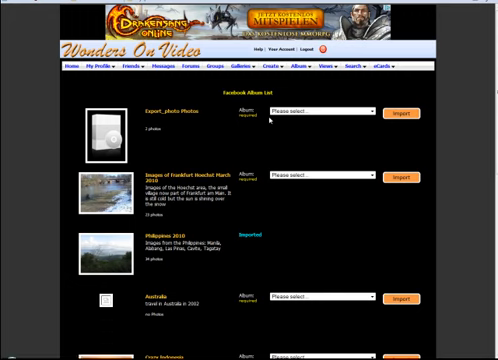
mouse_move(133, 113)
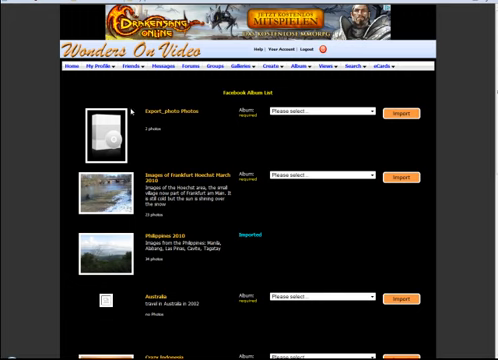
mouse_move(224, 121)
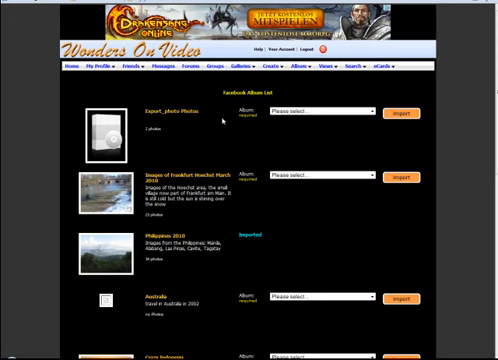
Scroll through the Facebook album list, where Philippines 2010 is already imported
scroll("down", 3)
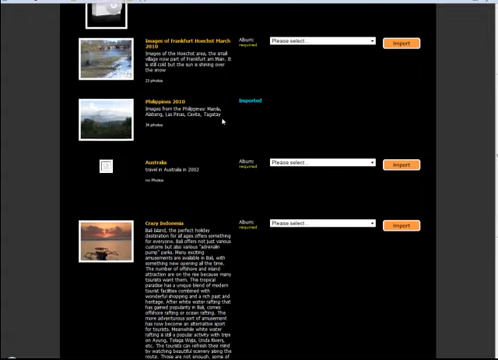
scroll("down", 3)
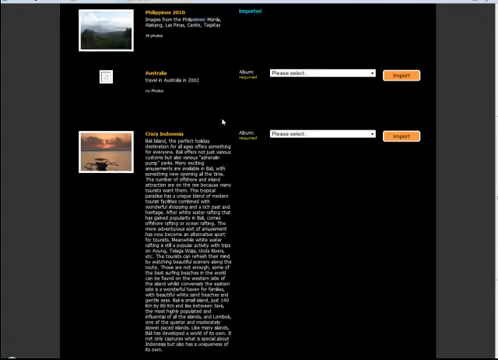
scroll("up", 3)
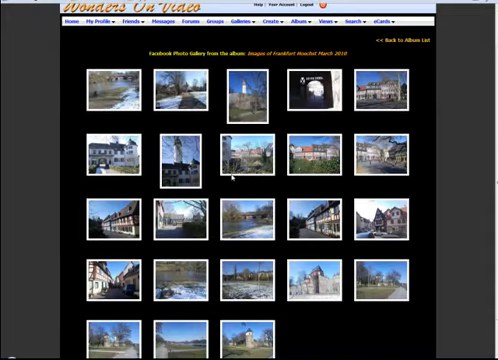
Scroll through the photos of the Images of Frankfurt Hoechst March 2010 album
scroll("down", 3)
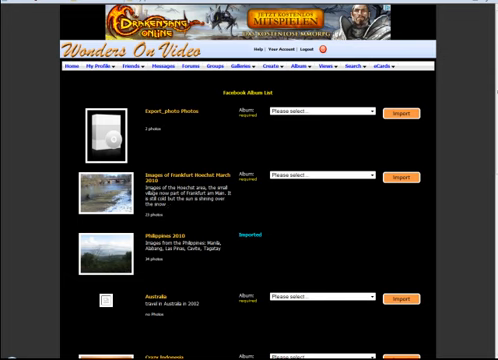
mouse_move(120, 88)
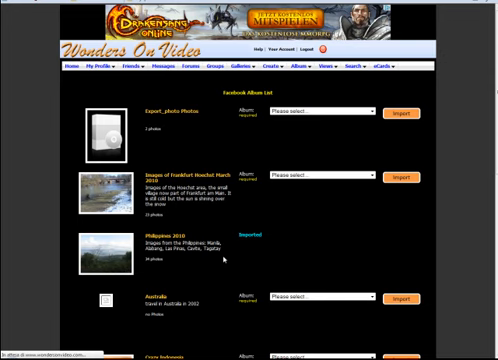
mouse_move(222, 258)
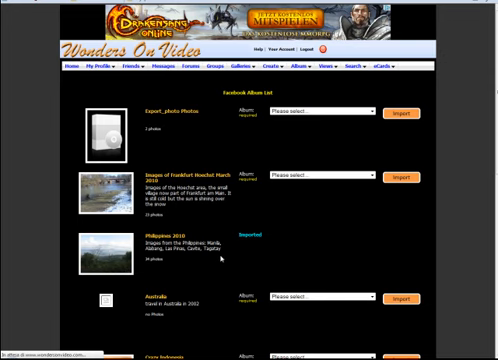